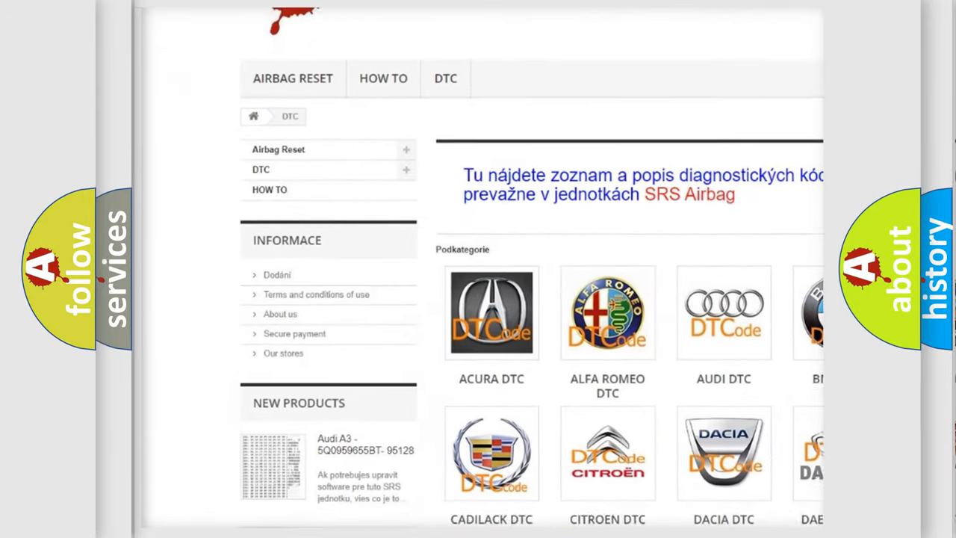
- Play the animation mapping hex 0, 7, 5, 8 to binary, reaching P0758 and its definition card
scroll(down, 3)
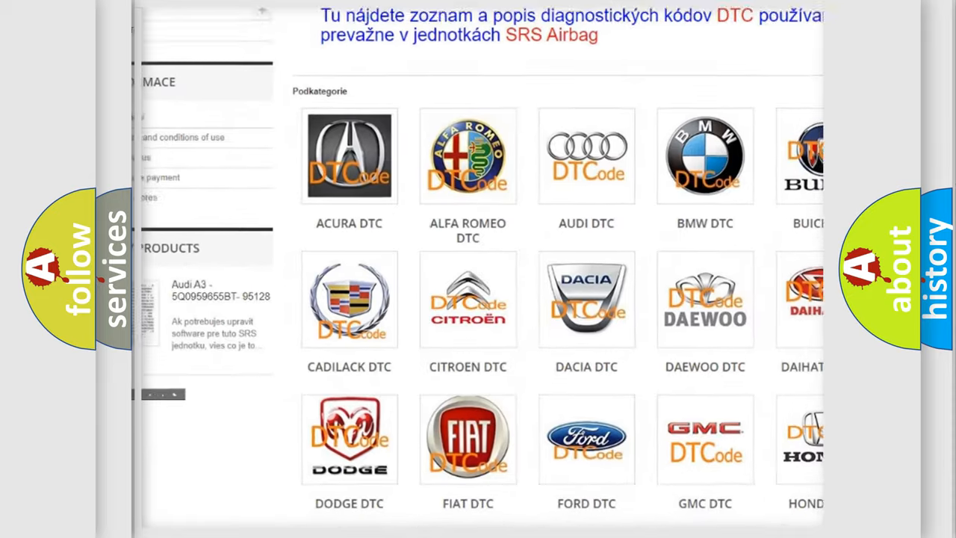
scroll(down, 3)
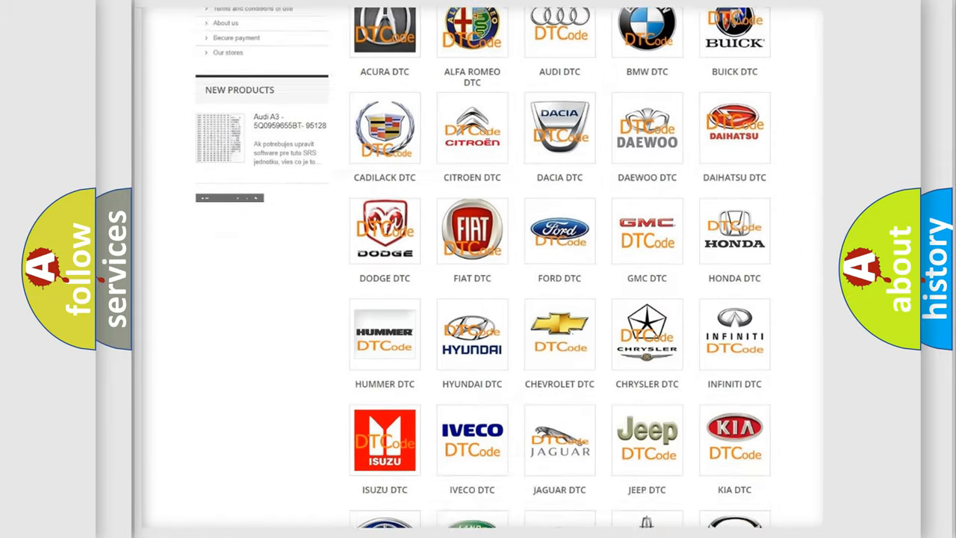
scroll(down, 3)
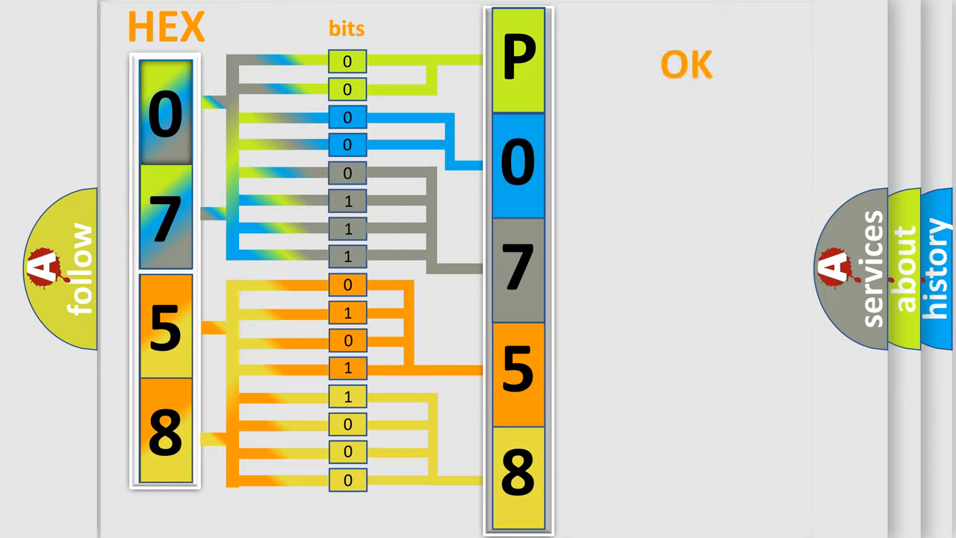
click(686, 64)
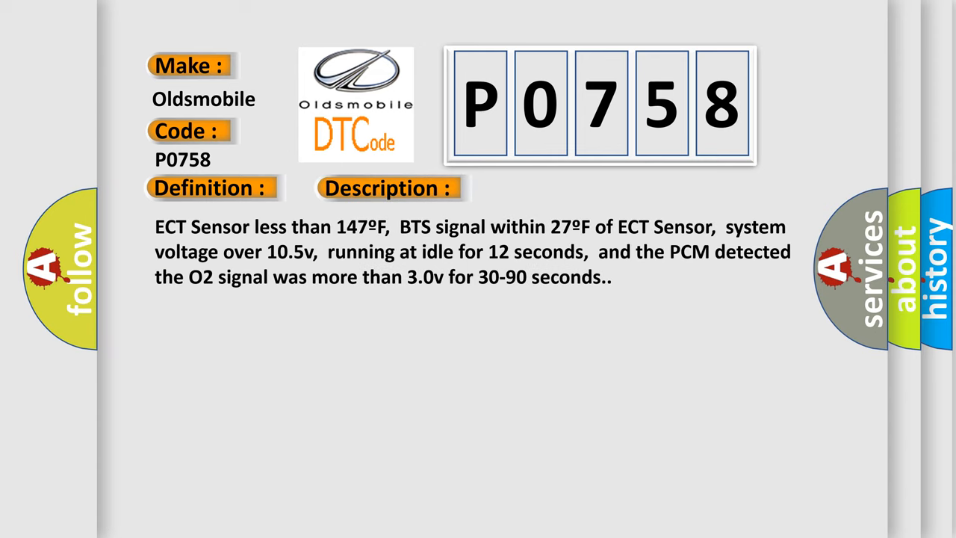